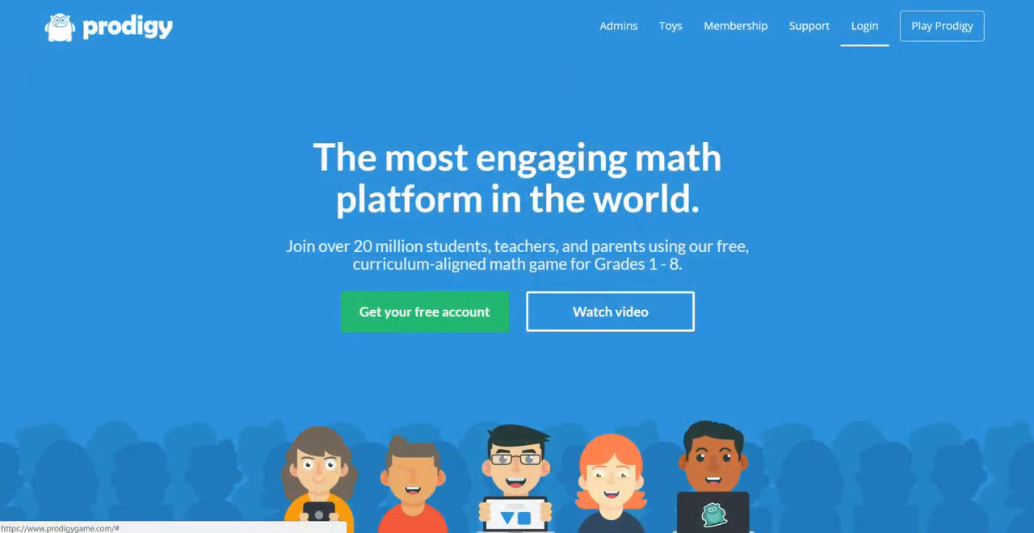
pyautogui.click(863, 25)
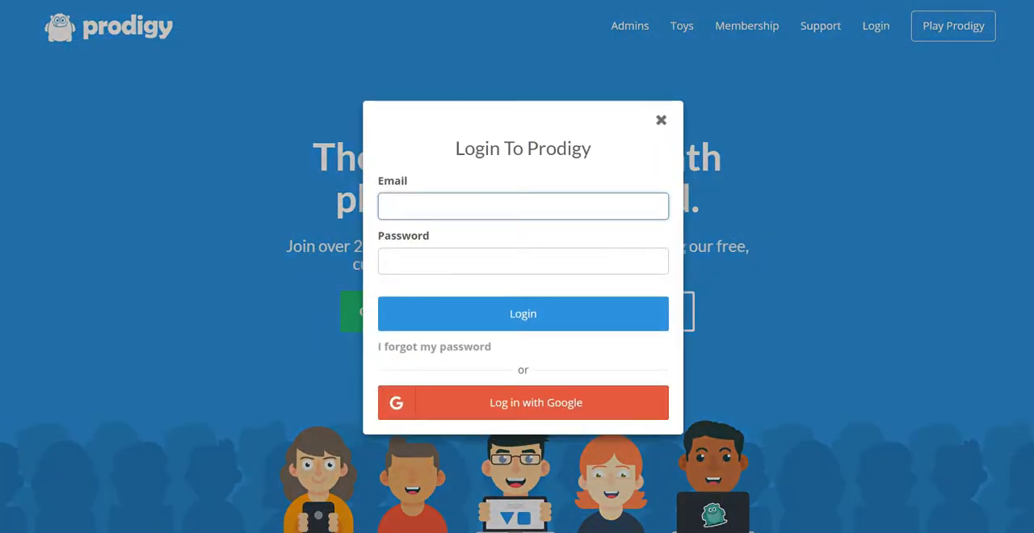
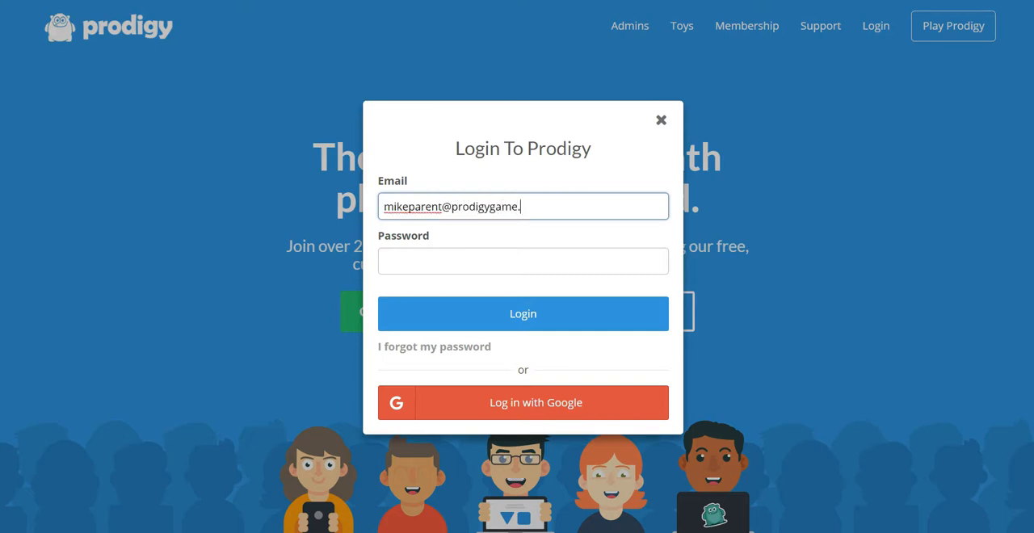
pyautogui.write('•••')
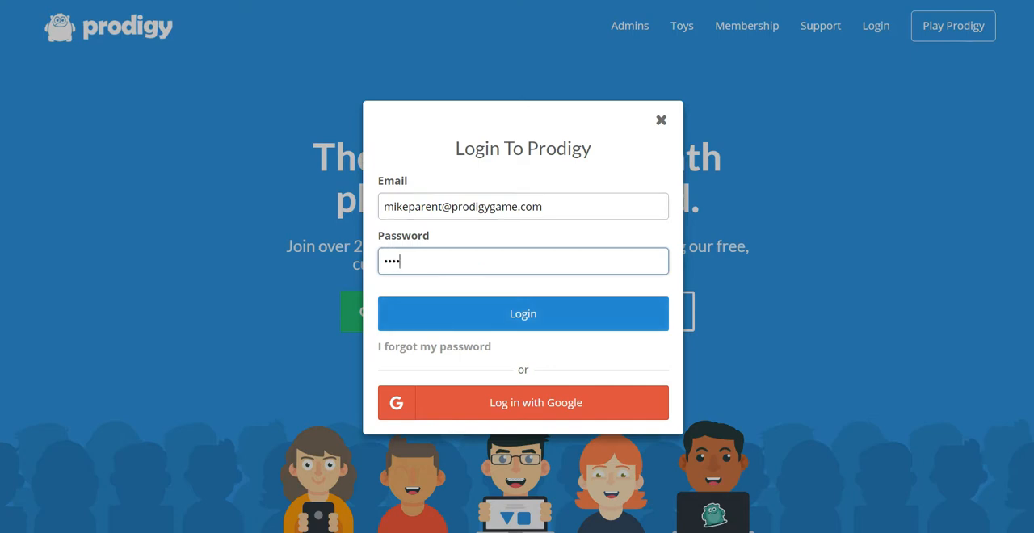
pyautogui.click(522, 313)
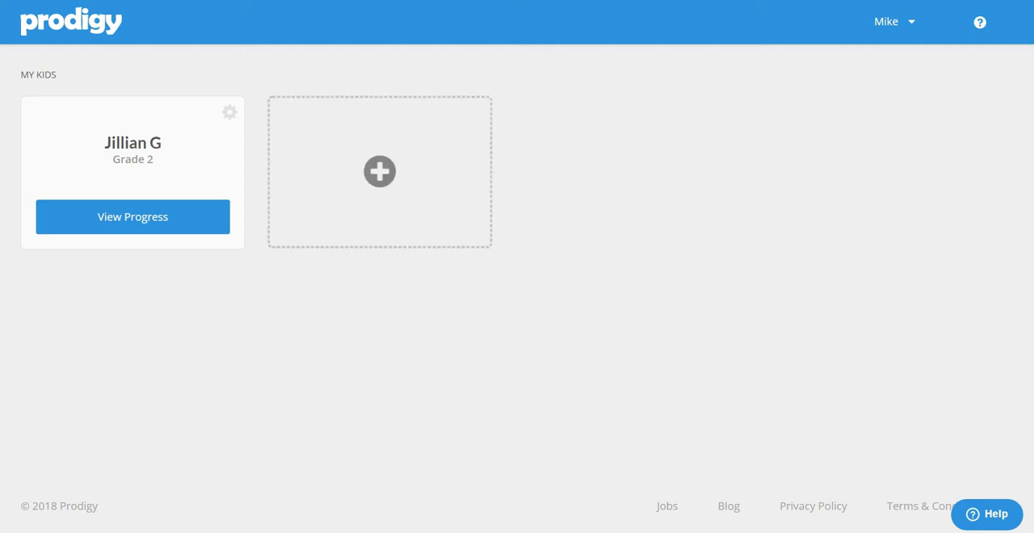
# Open the Add account form from the dashed plus tile on My Kids
pyautogui.click(379, 170)
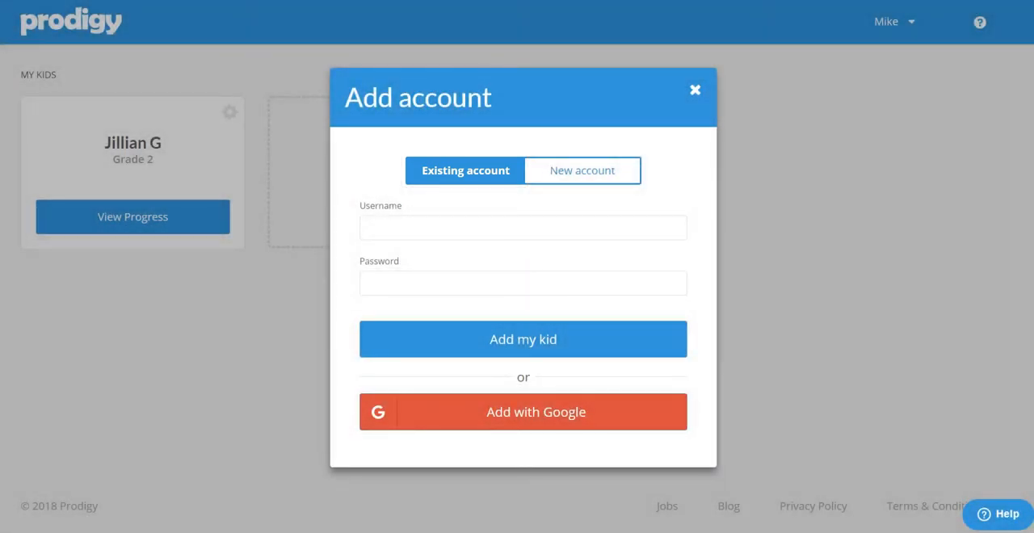
# Switch the Add account dialog to the New account tab
pyautogui.click(523, 412)
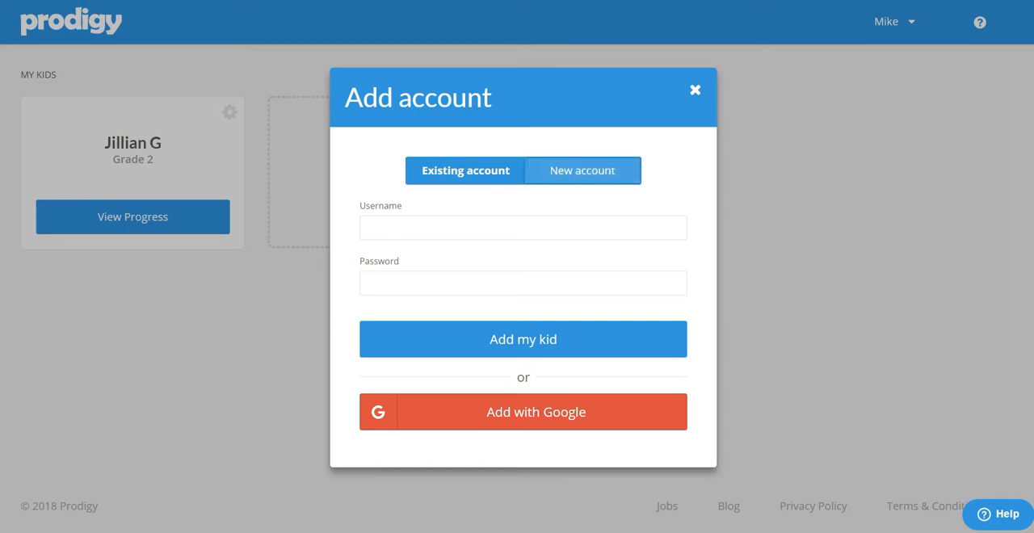
pyautogui.click(581, 170)
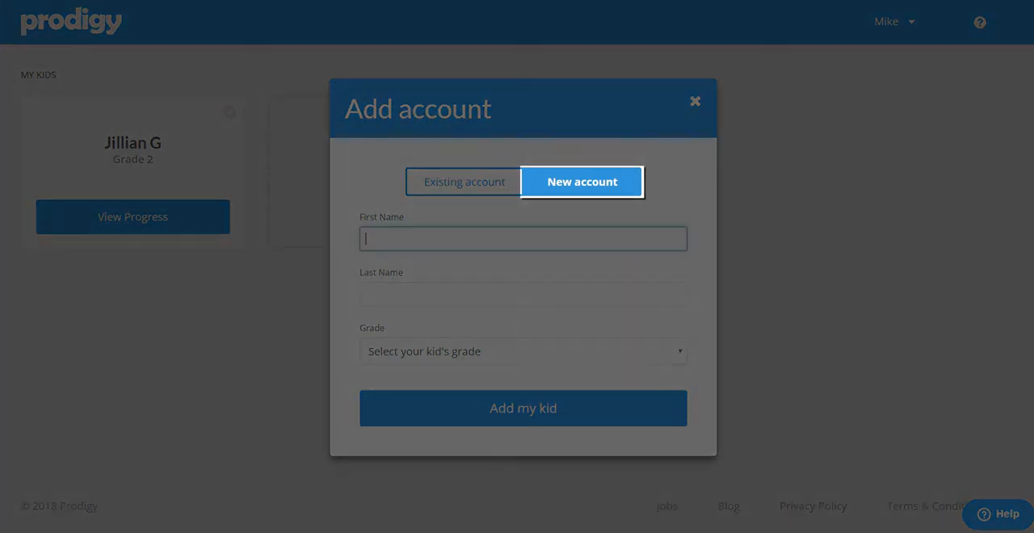
# Enter first name Lisa and choose Grade 3 for the new child
pyautogui.write('Lisa')
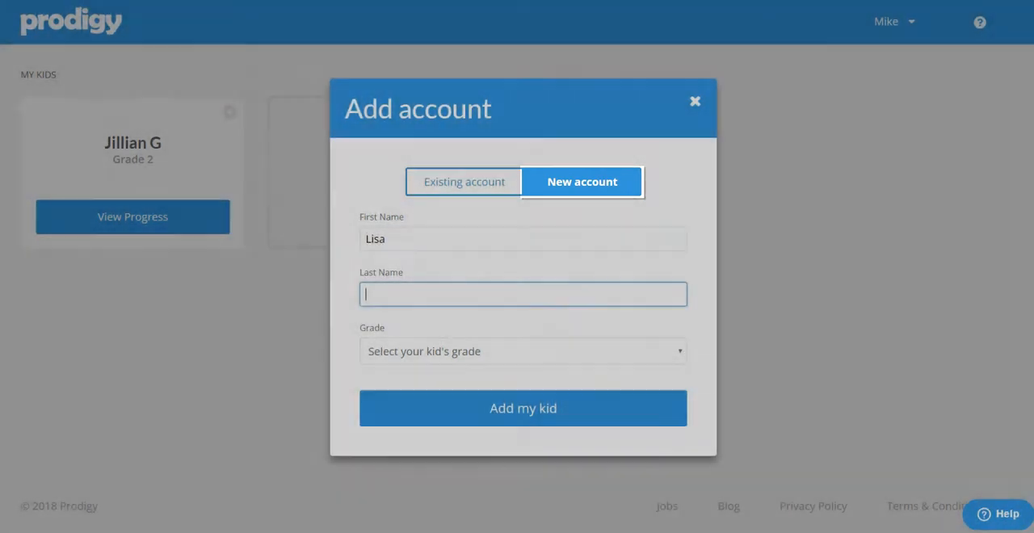
pyautogui.click(522, 351)
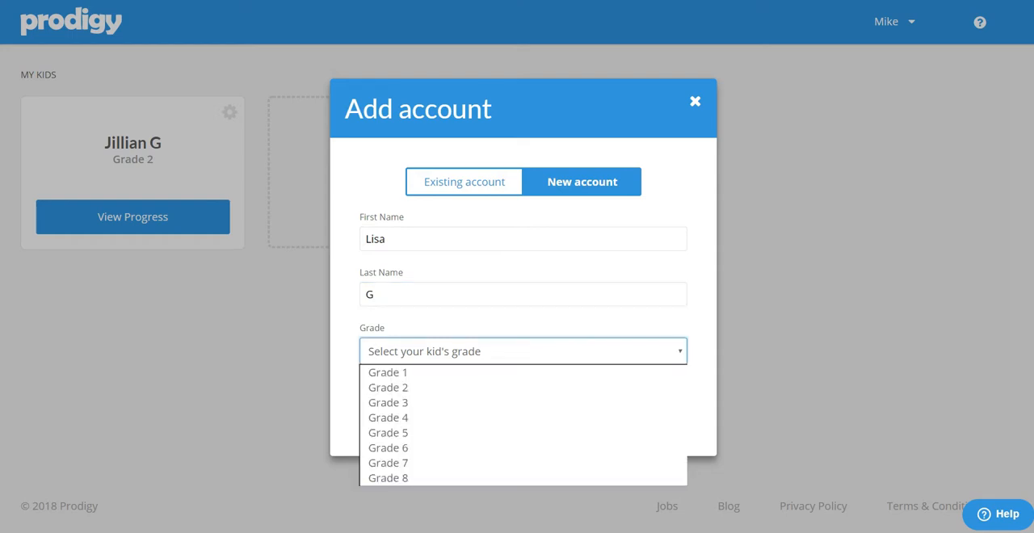
pyautogui.click(387, 402)
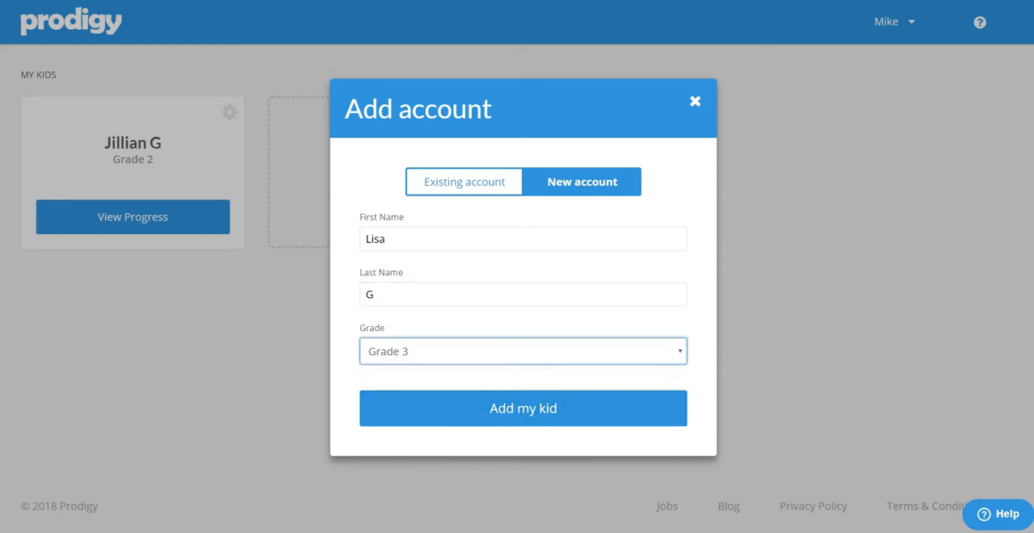
pyautogui.click(522, 408)
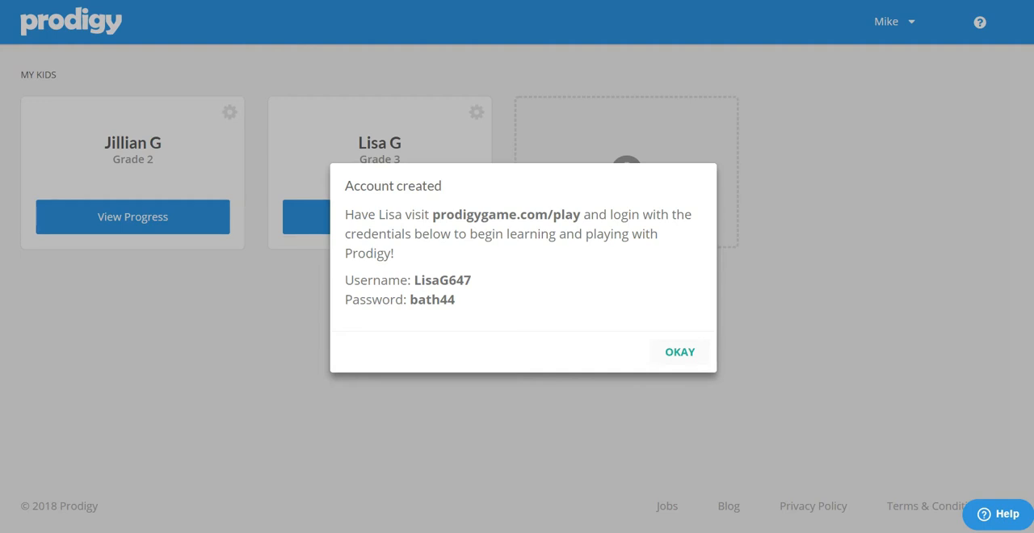
# Dismiss the account-created notice with OKAY
pyautogui.click(678, 351)
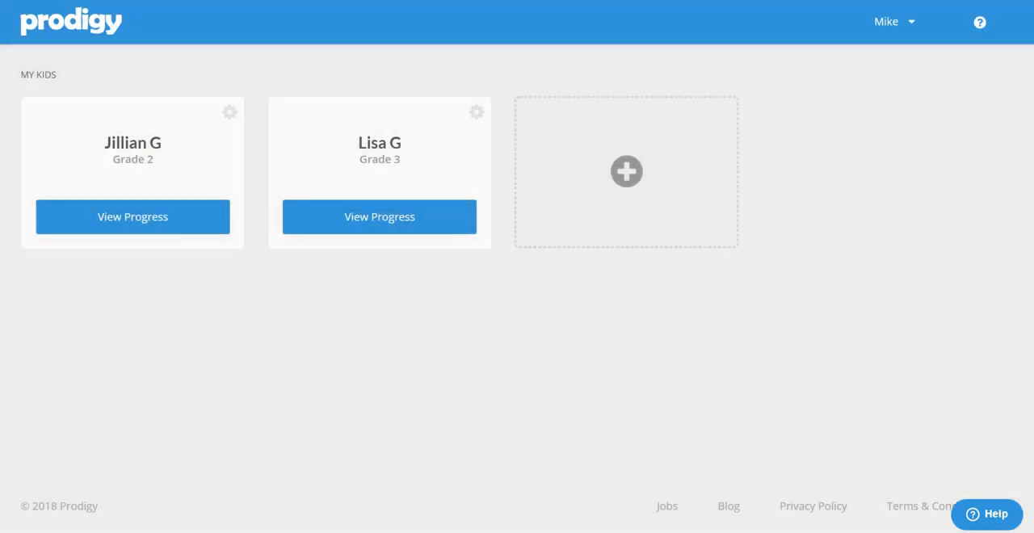